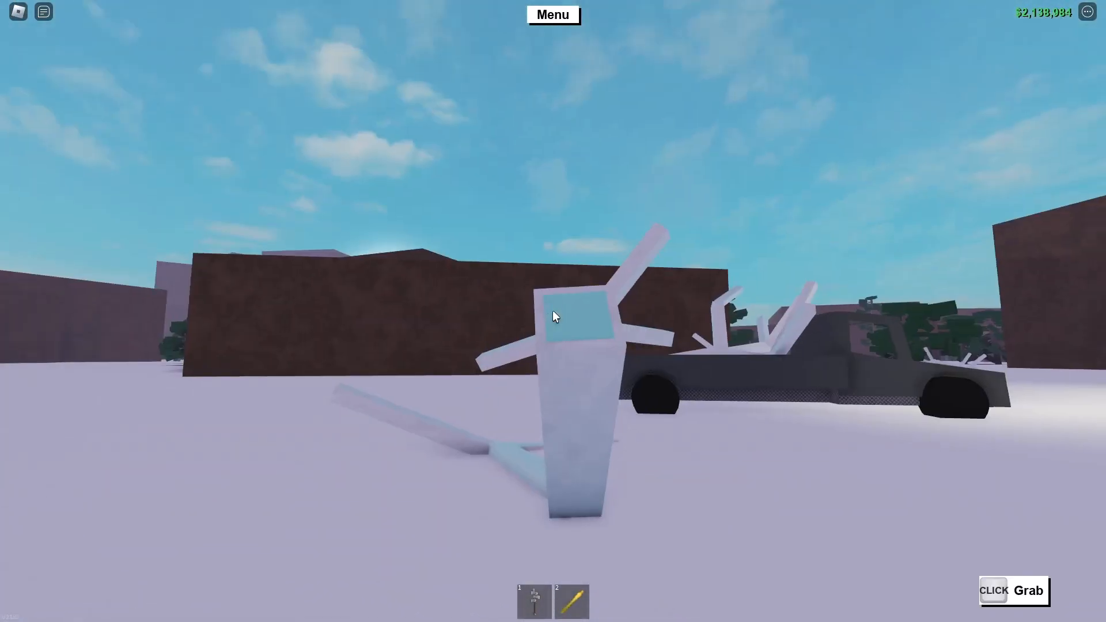
Step: Grab the tall pale branch piece and lift it over the dark pickup's bed
left_click(557, 317)
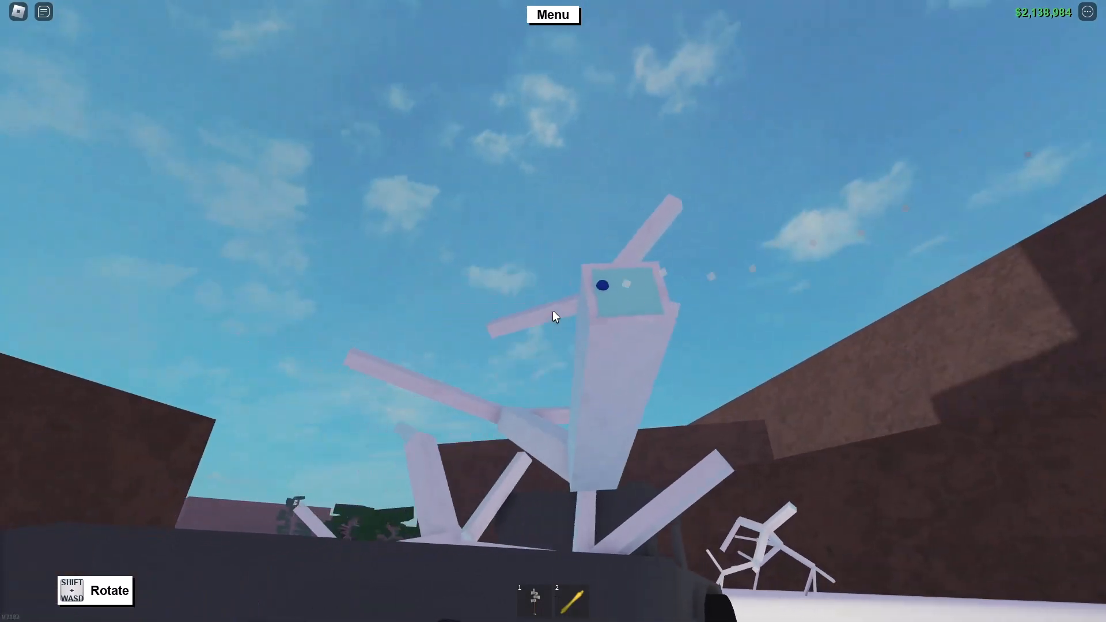